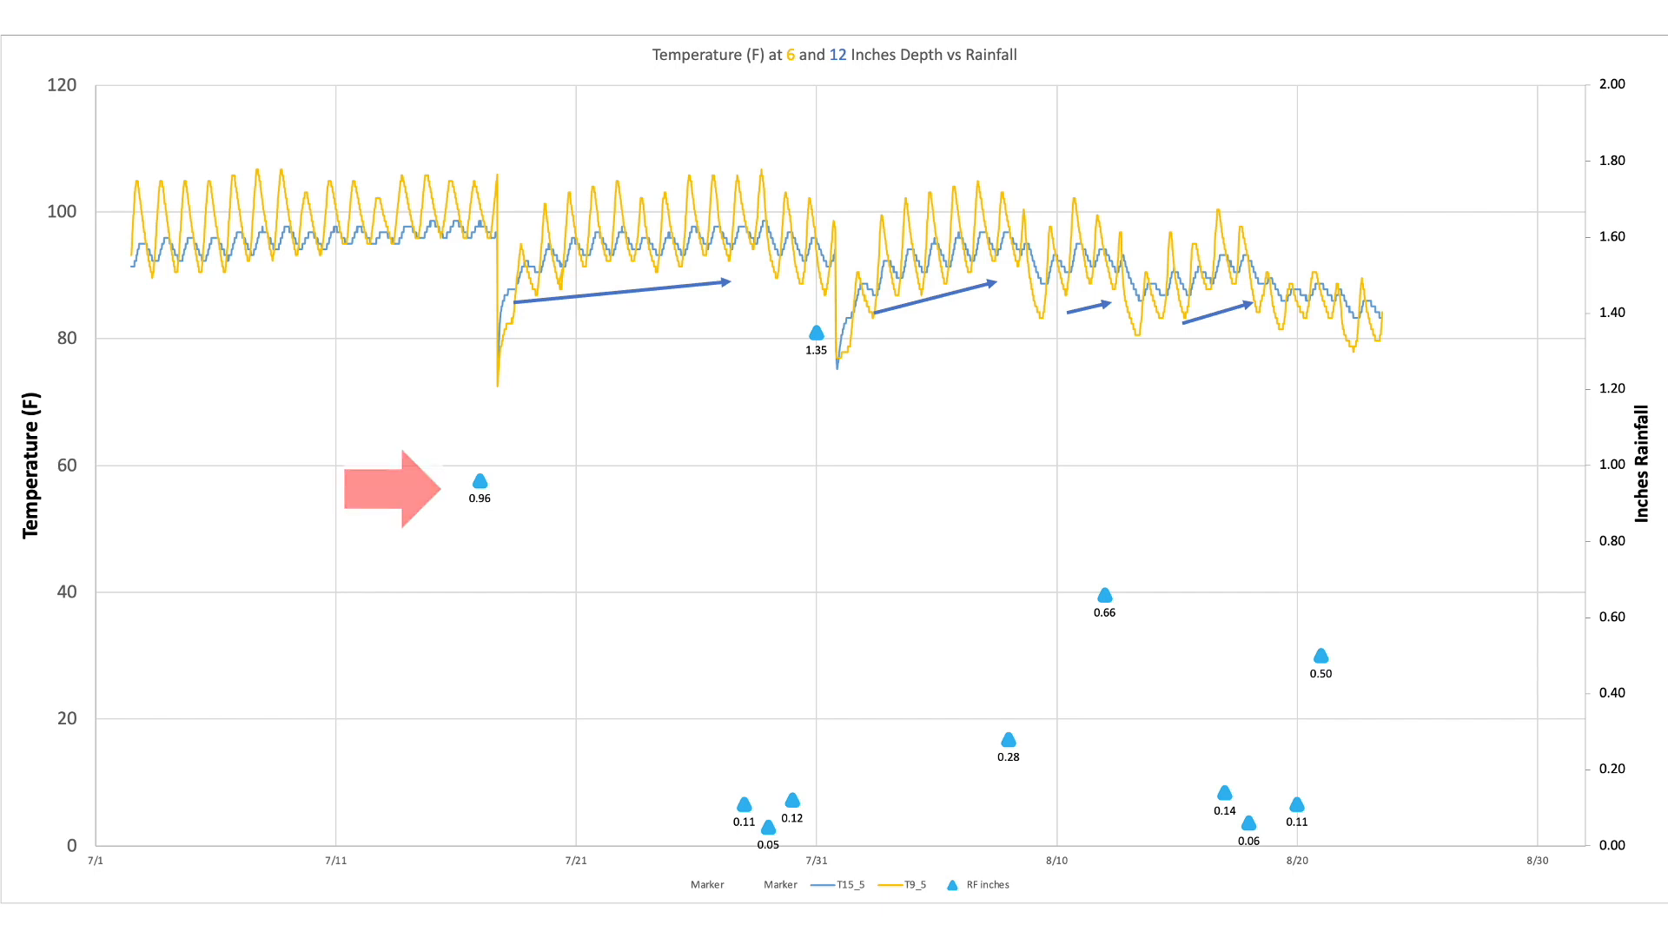
Advance the slide animations so red arrows mark the rainfall axis, 0.96 and 1.35 markers.
drag(394, 489, 1526, 463)
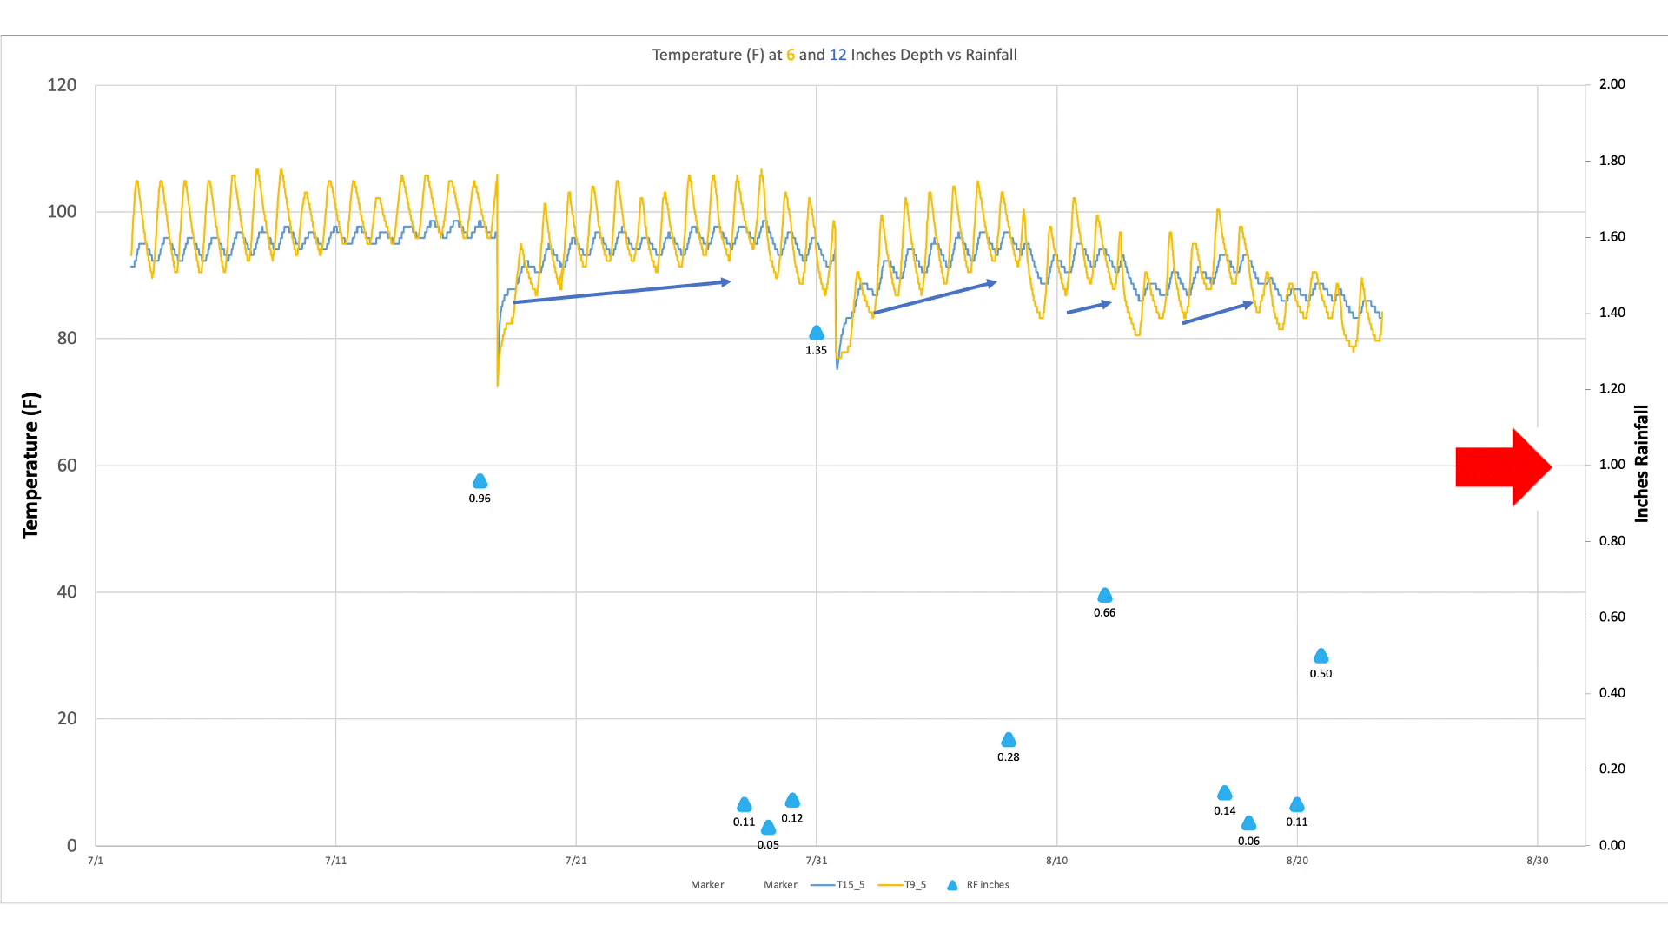
drag(1500, 464, 409, 478)
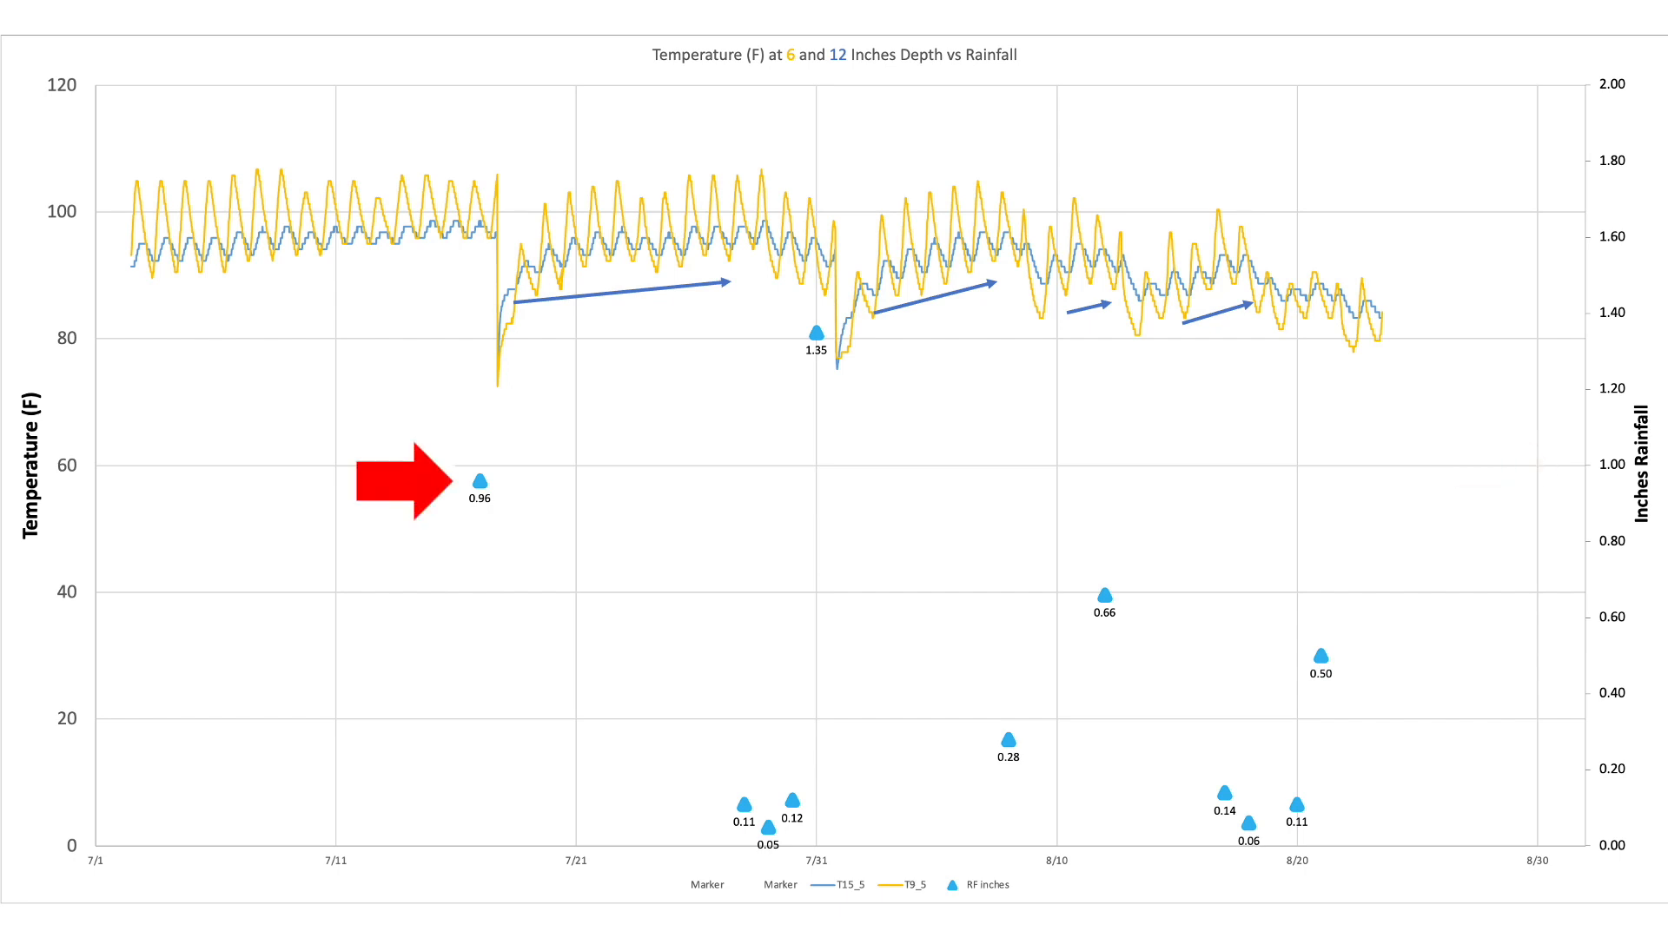
drag(399, 484, 729, 335)
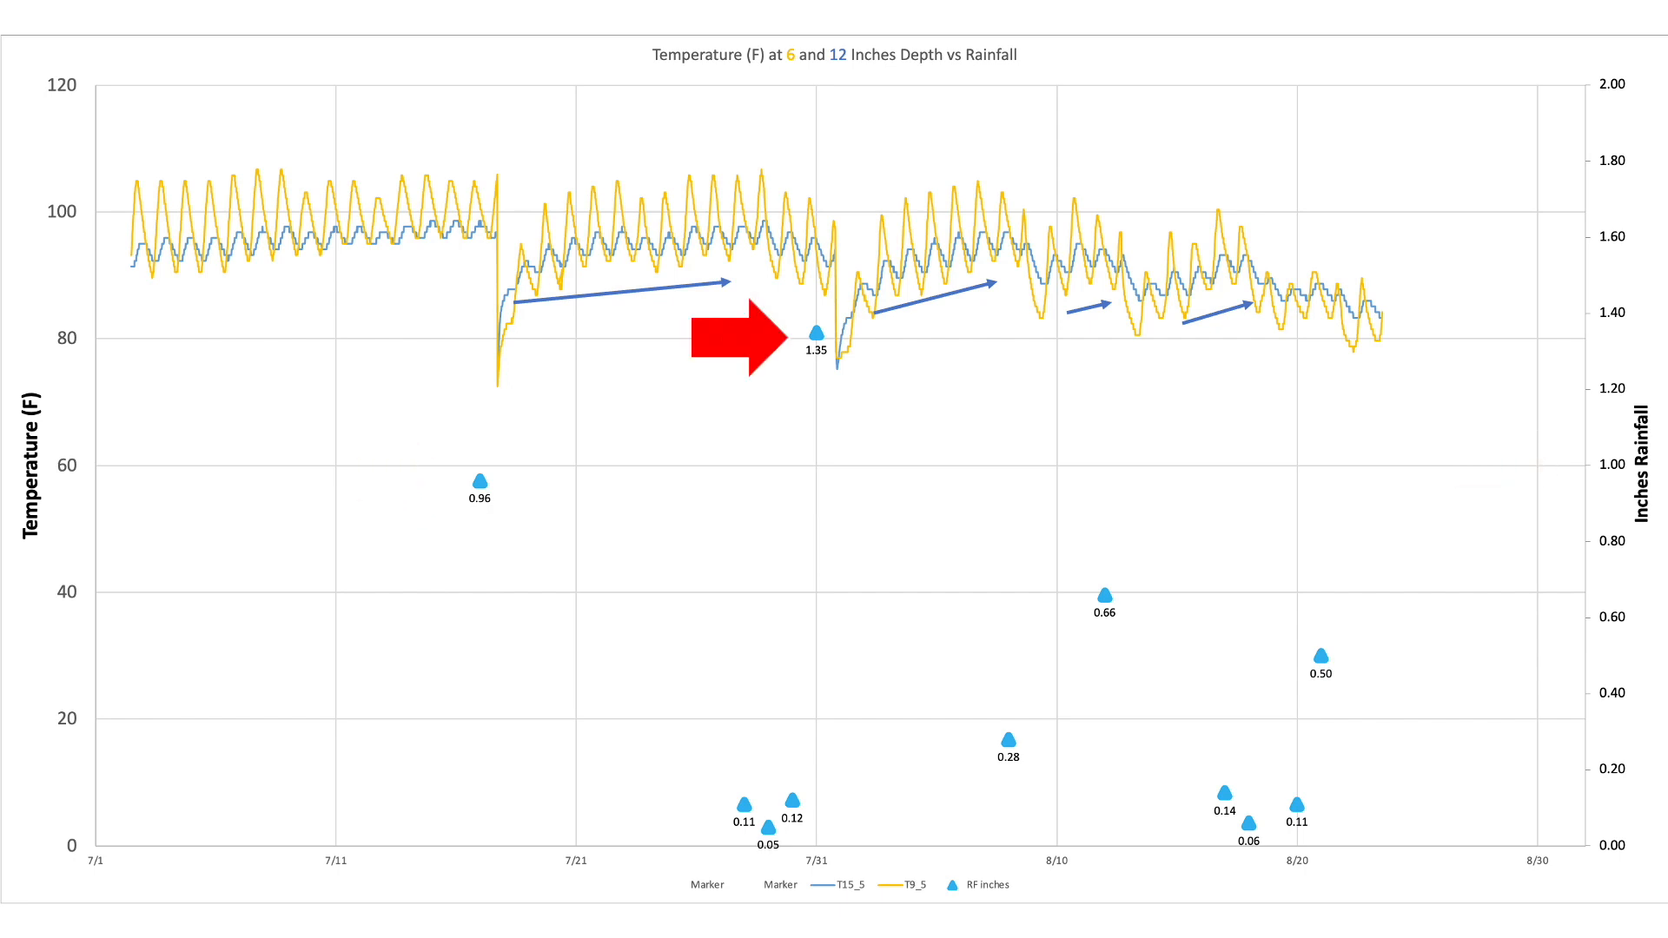